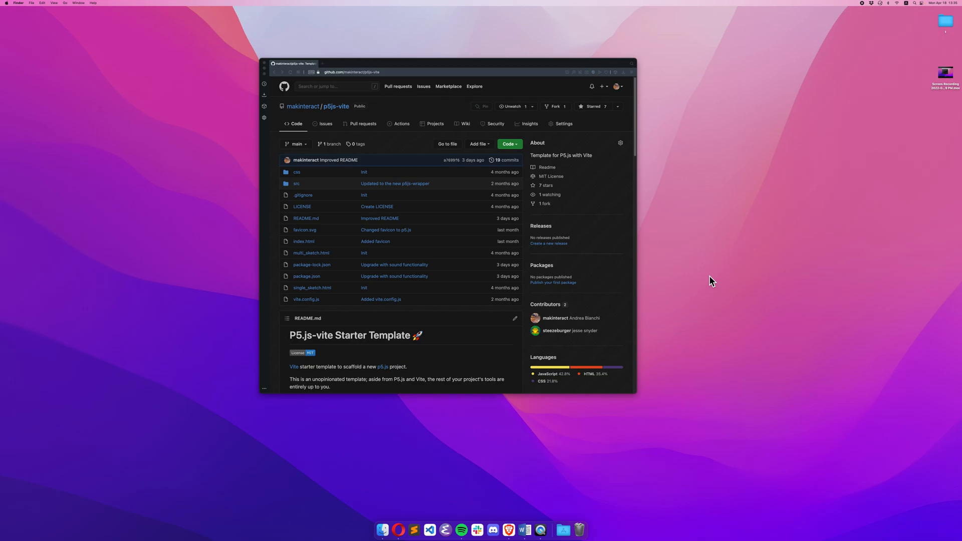
mouse_move(452, 322)
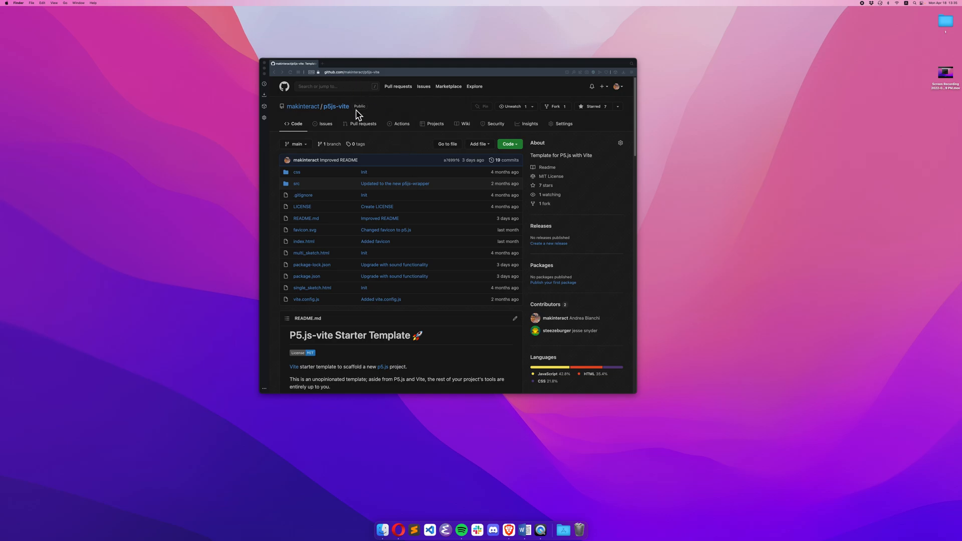
mouse_move(378, 78)
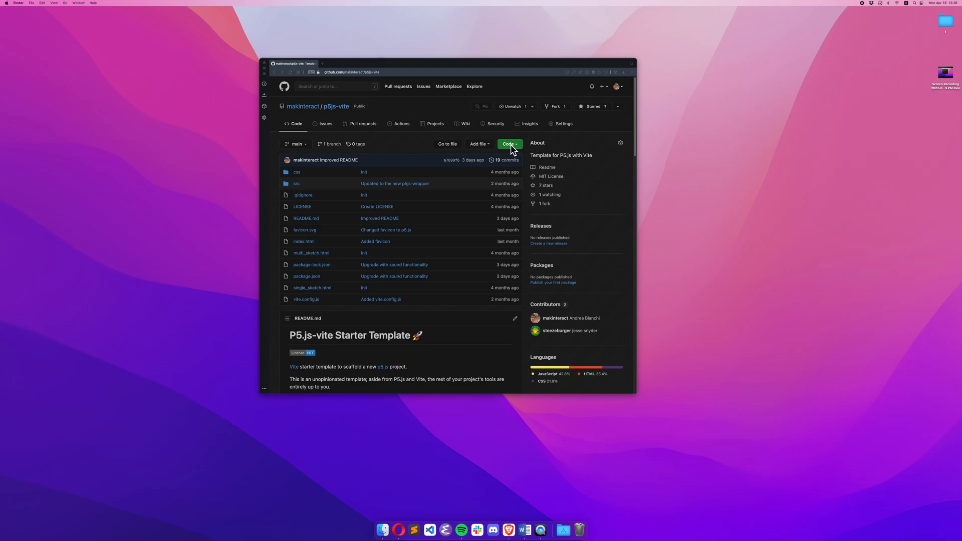
Step: Copy the degit clone command from the README's Installation section and launch iTerm via Spotlight
scroll(down, 3)
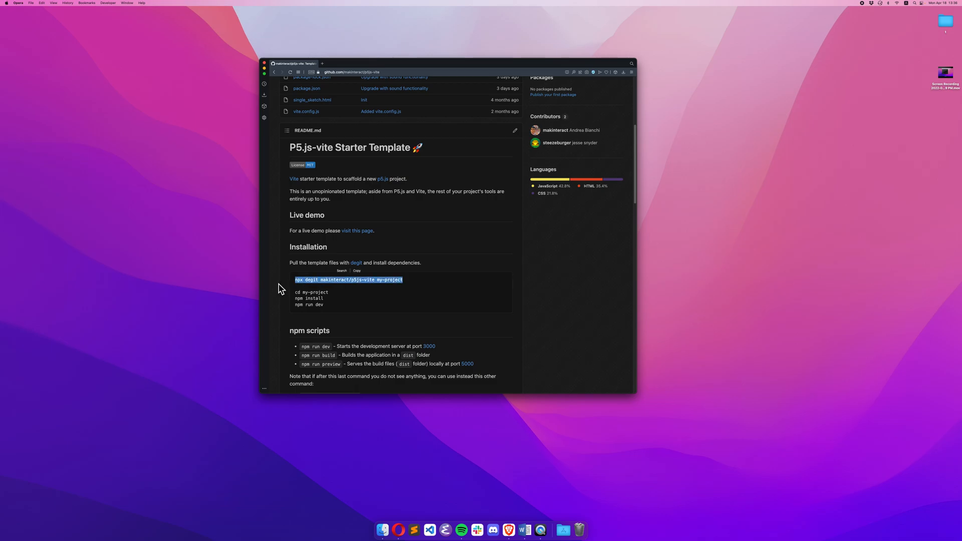
text(iter)
text(cd Desktop/)
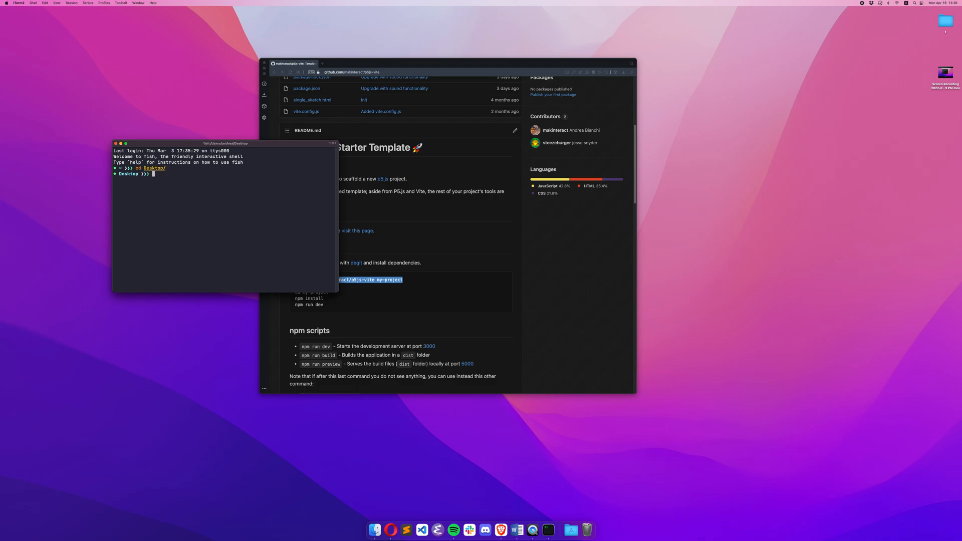
Step: Run npx degit makinteract/p5js-vite my-project to clone the template onto the Desktop
text(npx degit makinteract/p5js-vite my-project)
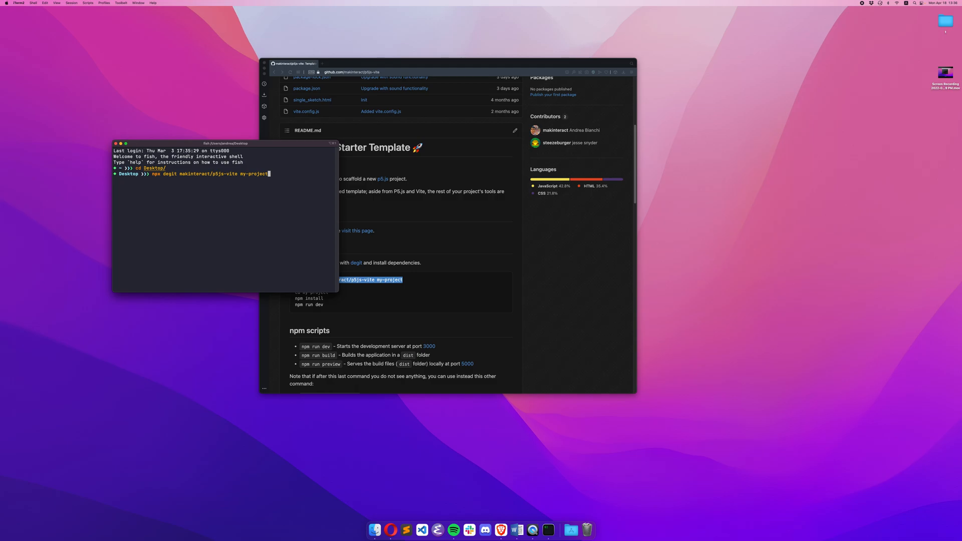
key(Return)
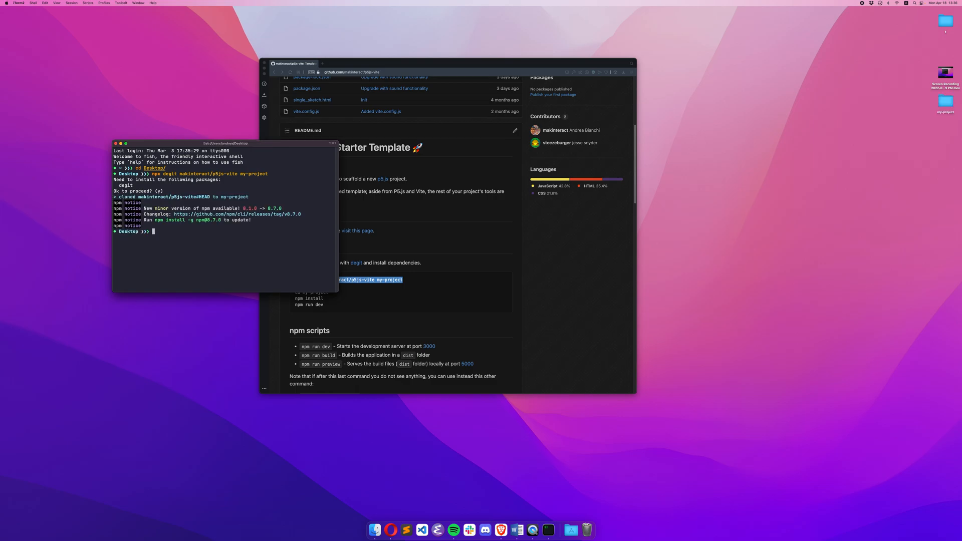
mouse_move(946, 121)
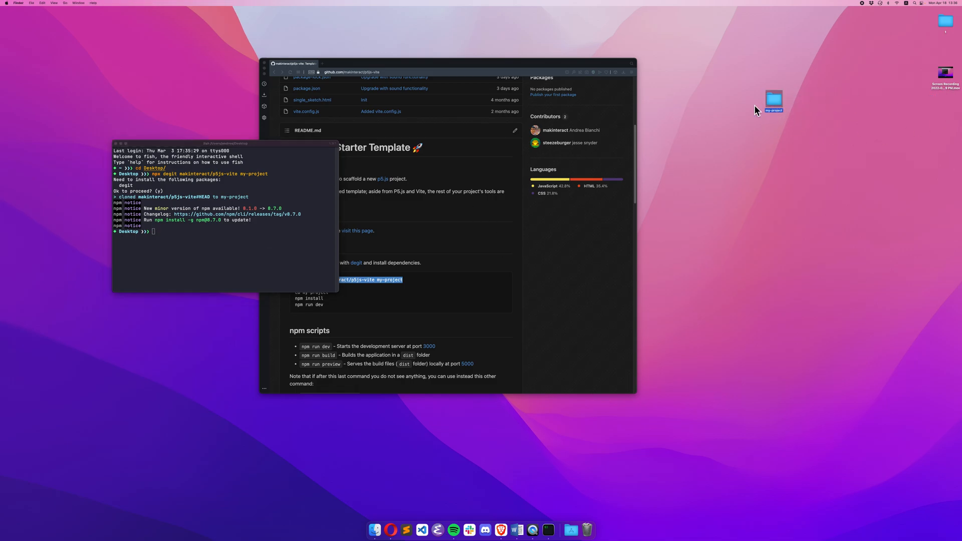
mouse_move(421, 529)
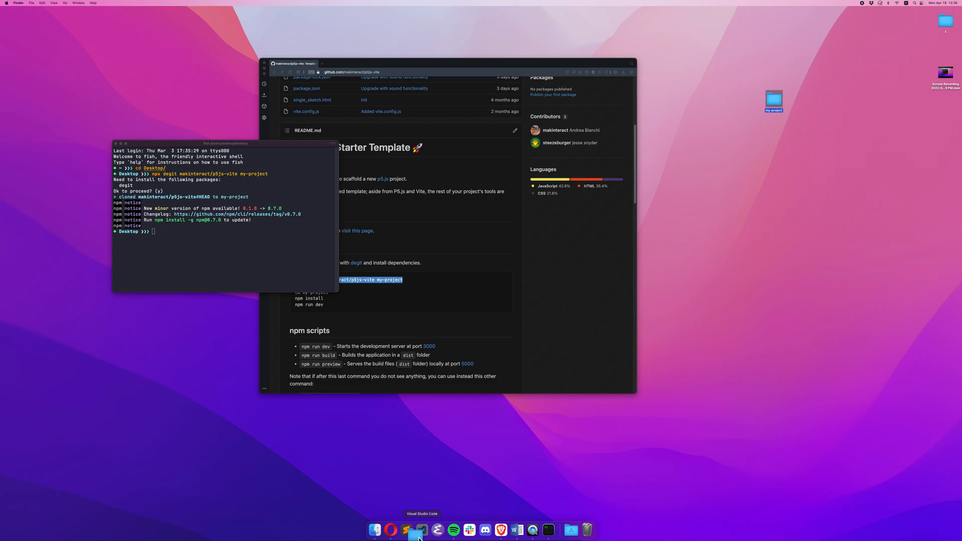
Step: Open my-project in VS Code and install its dependencies with npm install
click(420, 529)
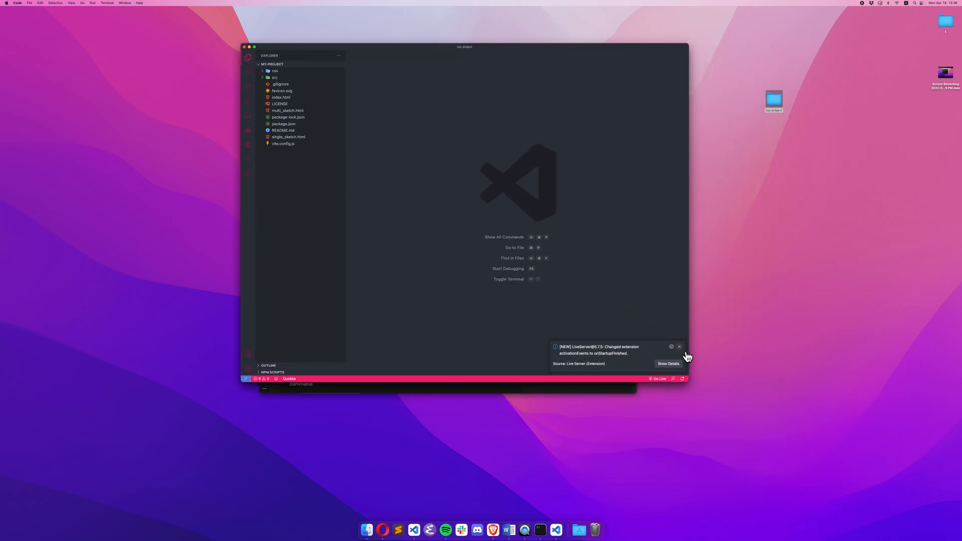
click(680, 347)
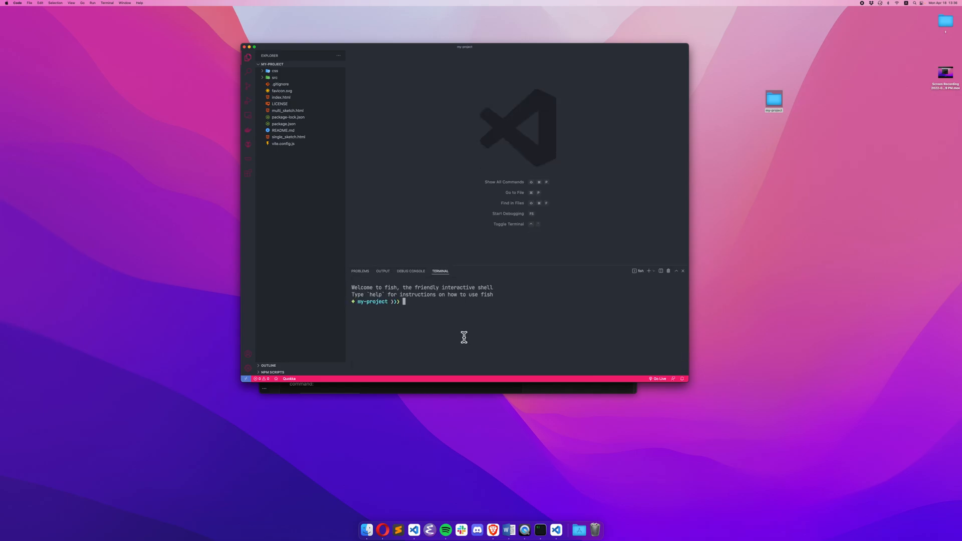
text(npm install)
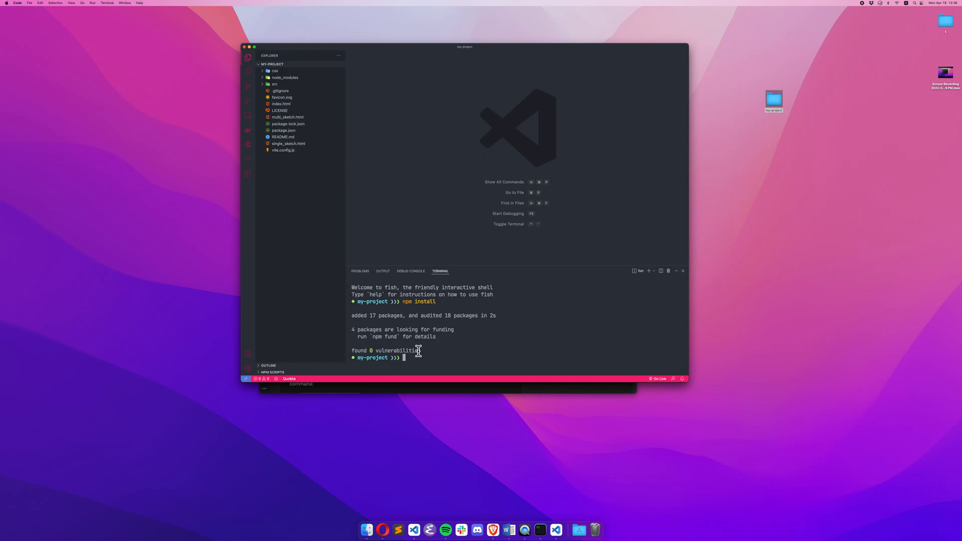
Step: Start the Vite dev server with npm run dev, serving at localhost:3000
text(npm run dev)
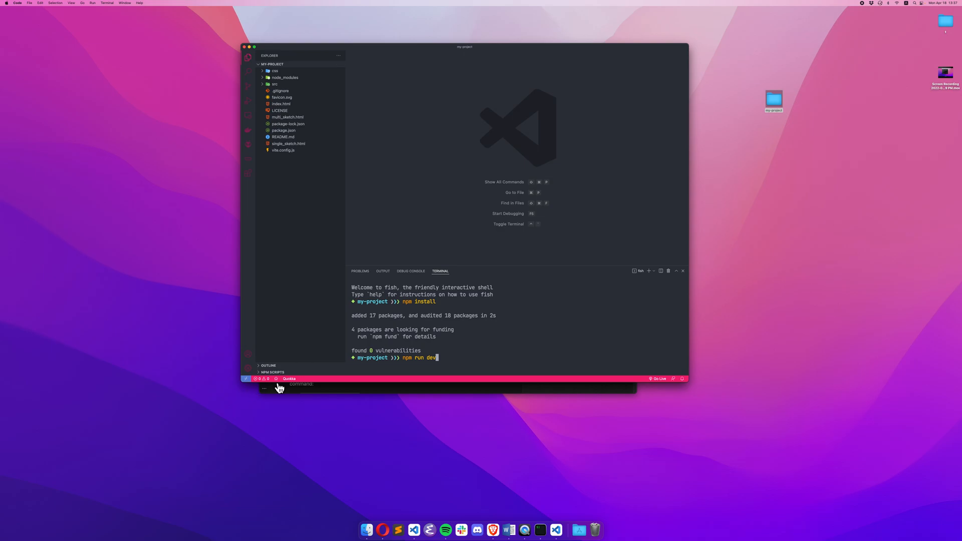
click(273, 372)
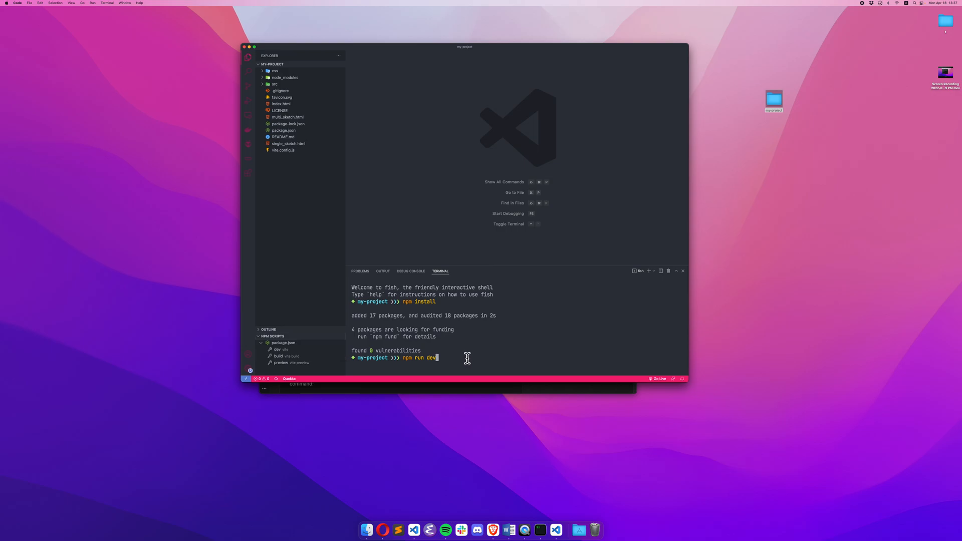
key(enter)
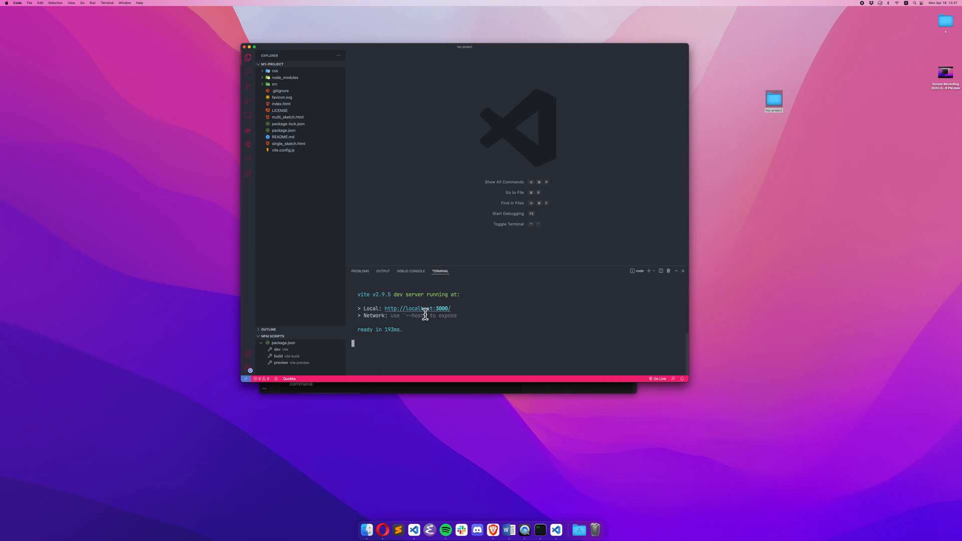
Step: Browse localhost:3000, view the Single sketch demo, then the Multi sketch demo with two grey canvases
click(416, 308)
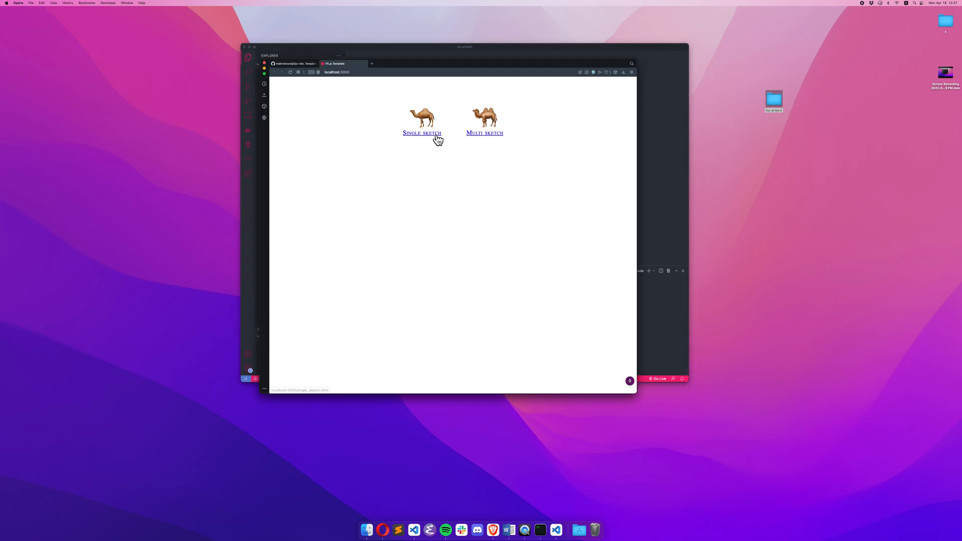
click(422, 133)
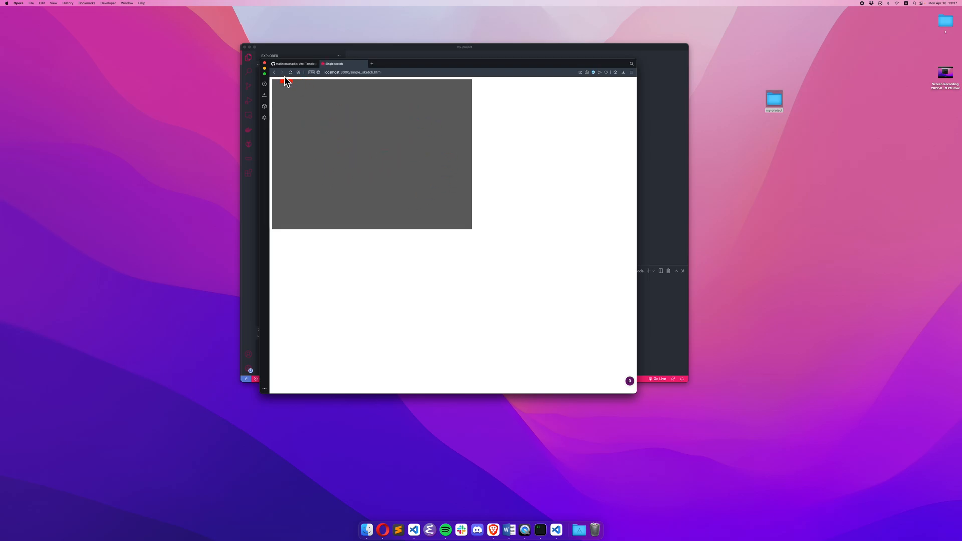
click(275, 72)
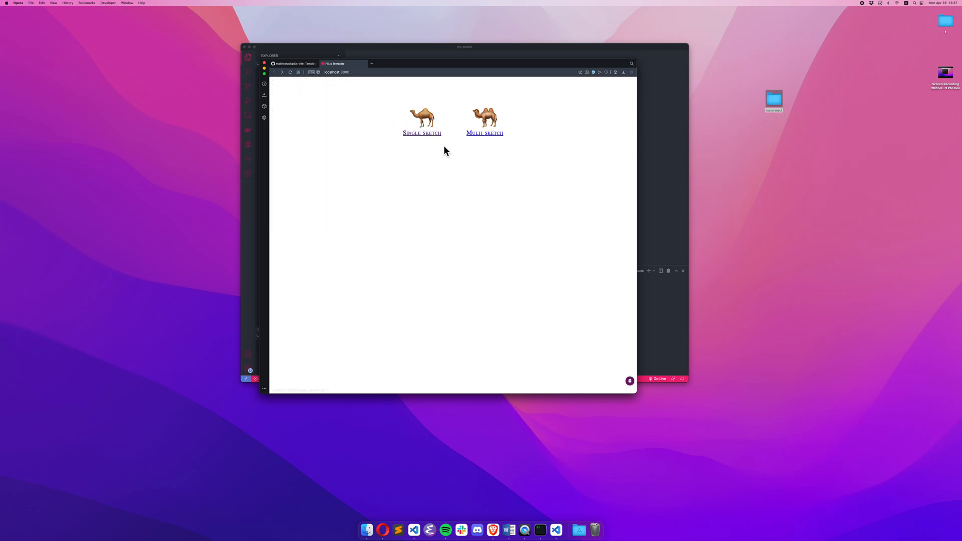
click(485, 133)
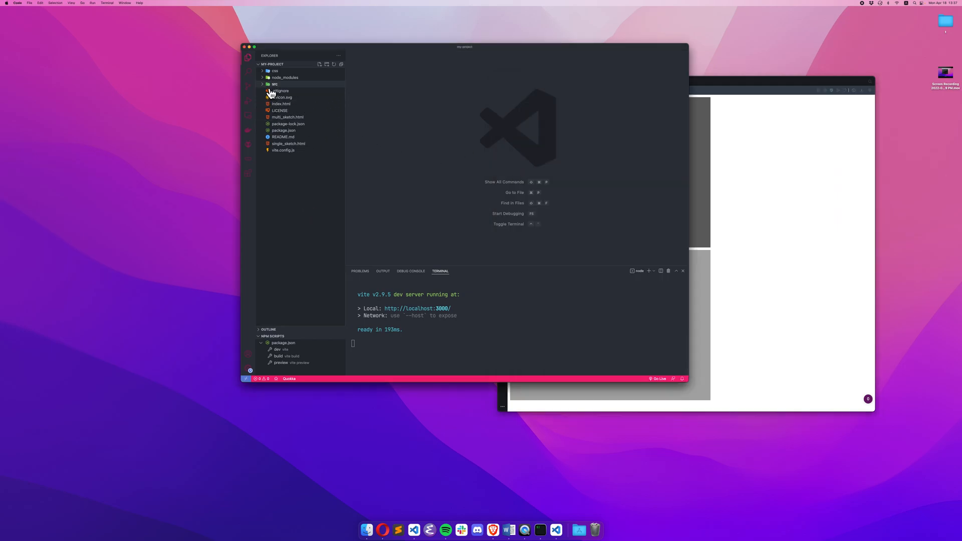
Step: Expand src and view index.html, multi_sketch.html and single_sketch.html in the editor
click(274, 83)
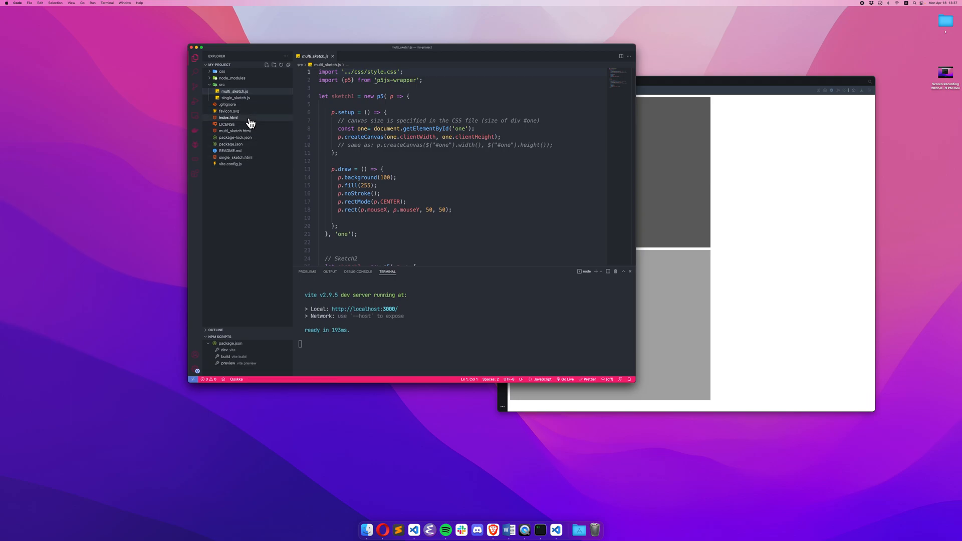
click(228, 117)
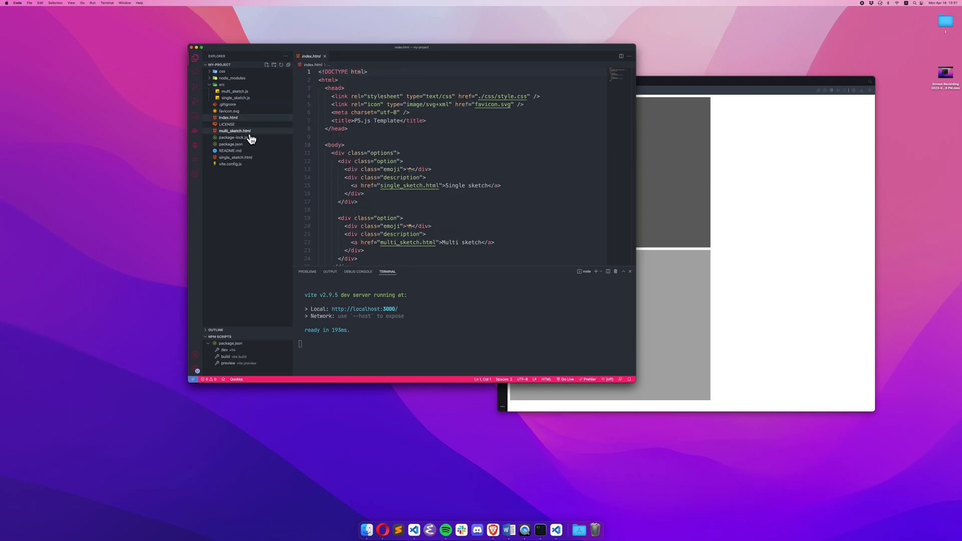
click(235, 130)
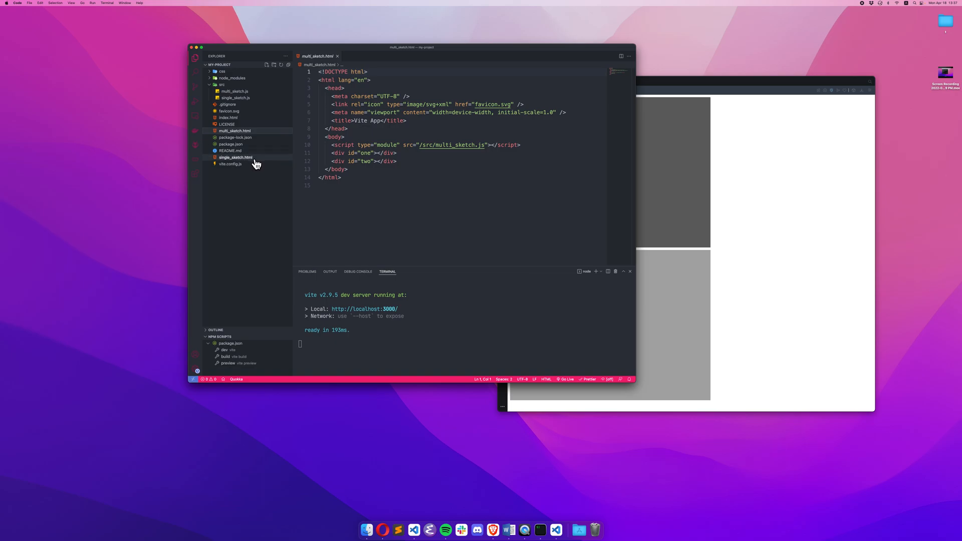
click(234, 157)
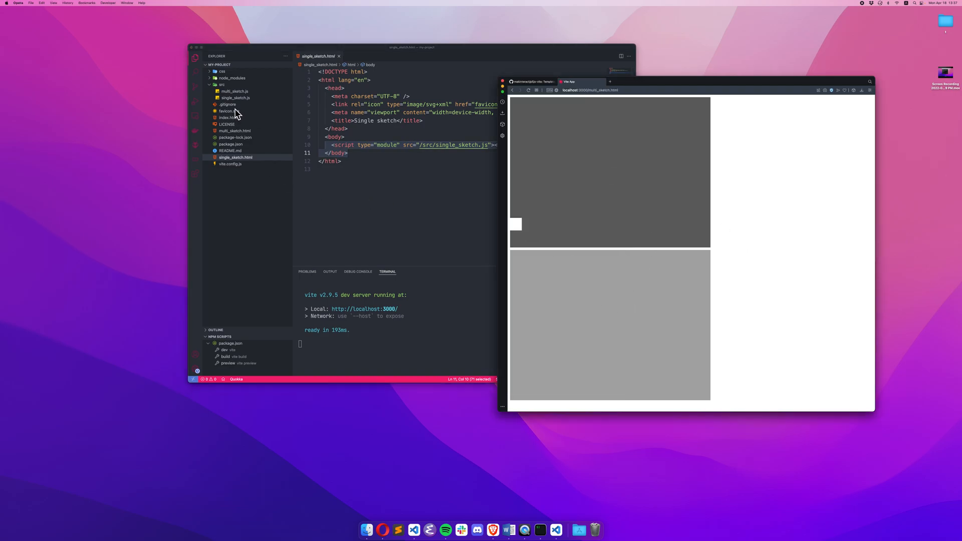
Step: In single_sketch.js change background(100) to background(0,255,0) so the canvas draws green
click(234, 98)
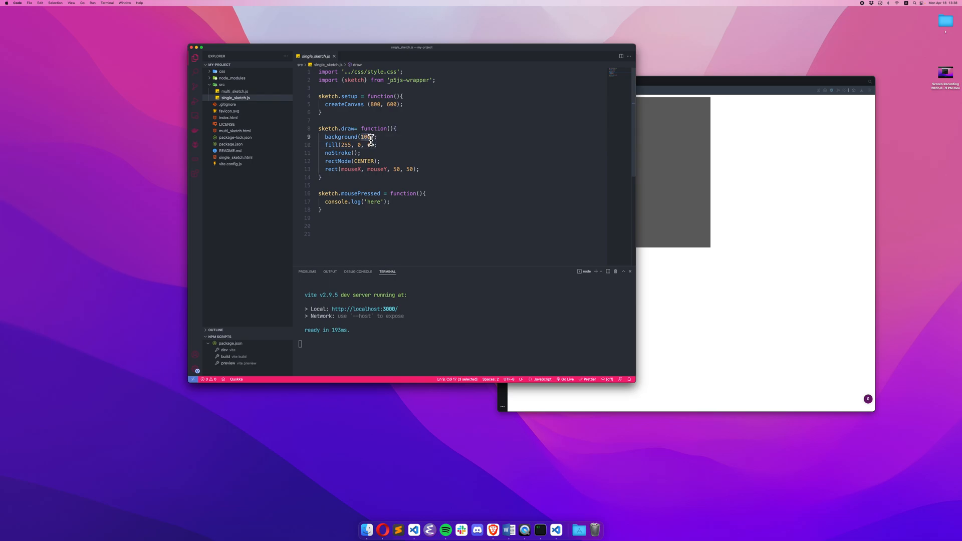
text(0,0)
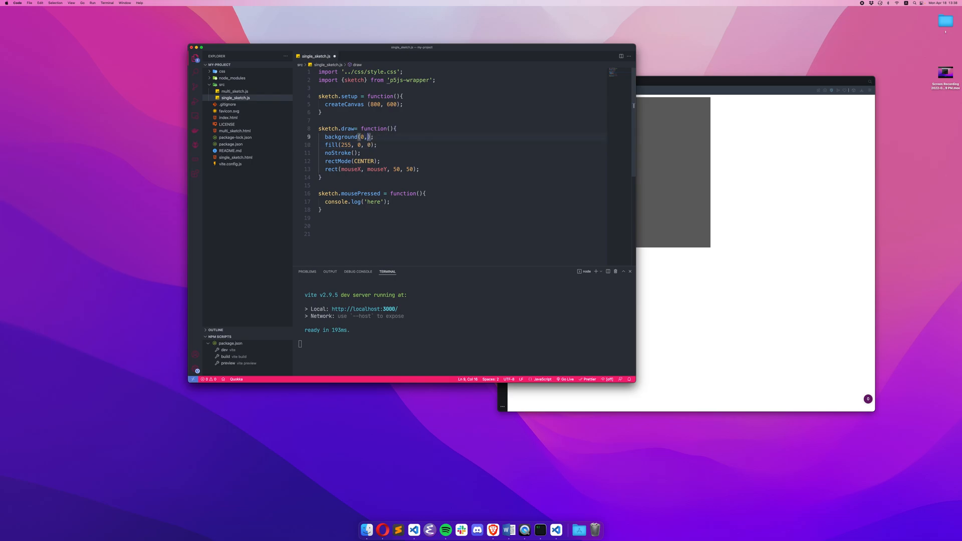
text(255,0)
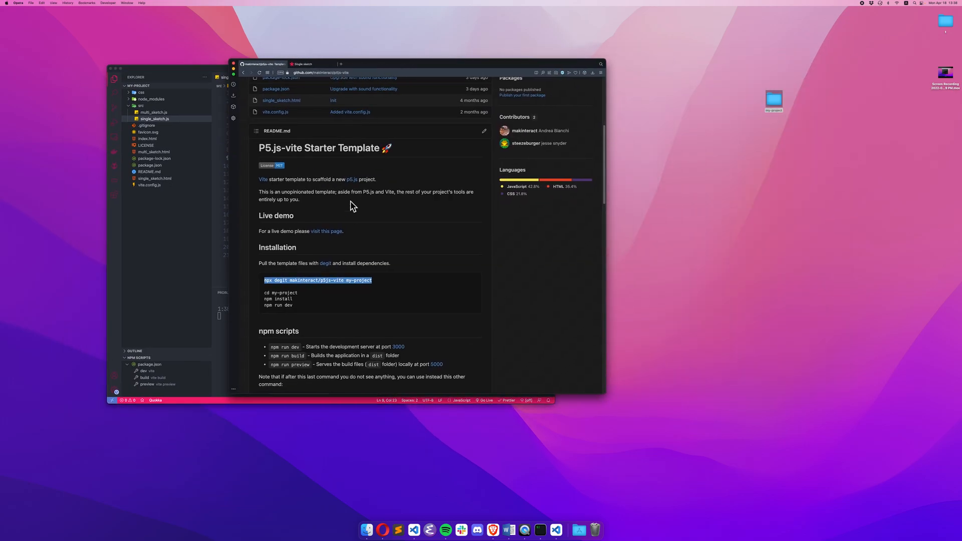
Step: Scroll the README down to its Adding sound example and License section
scroll(down, 3)
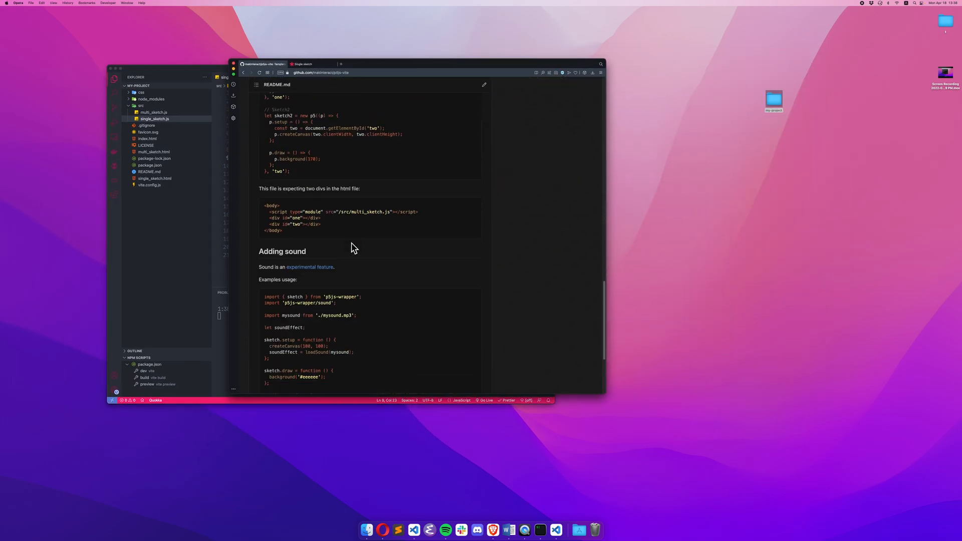
scroll(down, 3)
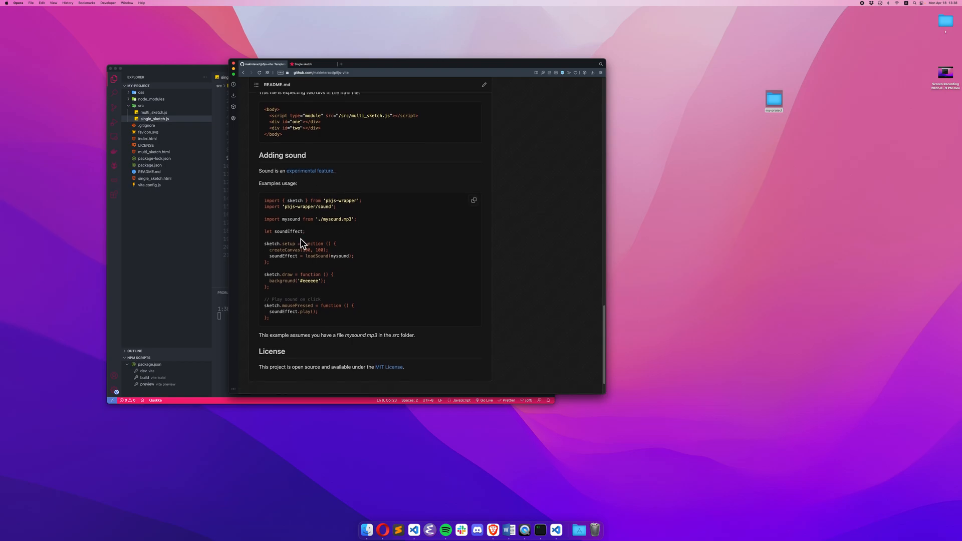
scroll(down, 3)
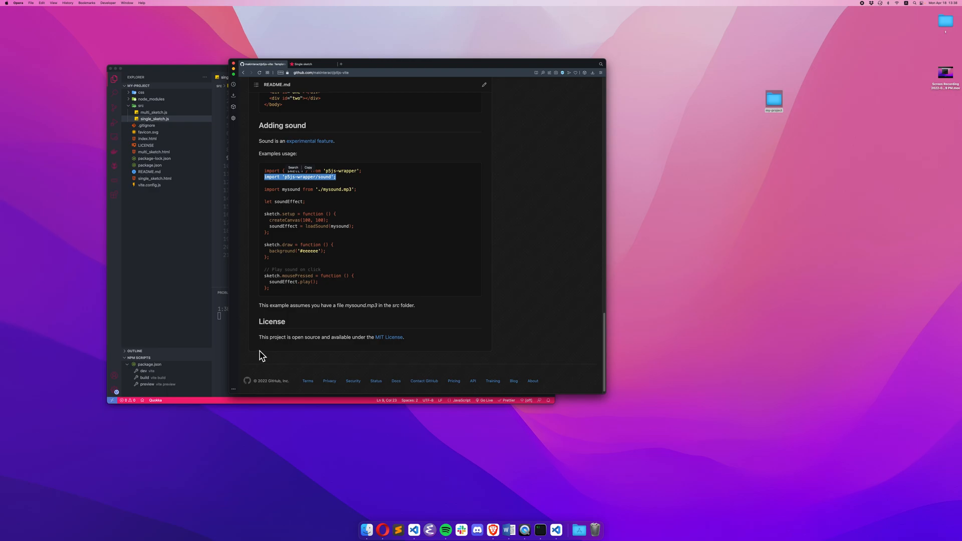
mouse_move(168, 299)
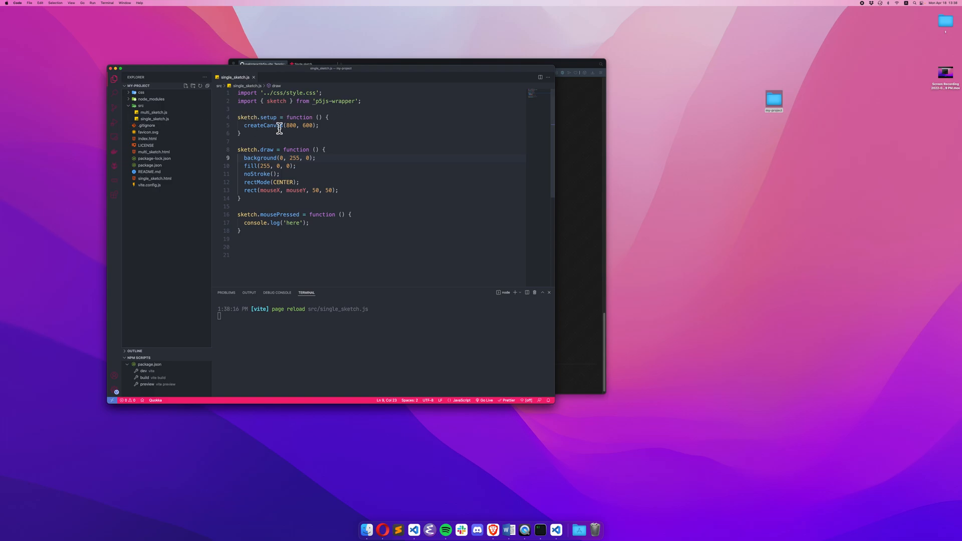
mouse_move(351, 148)
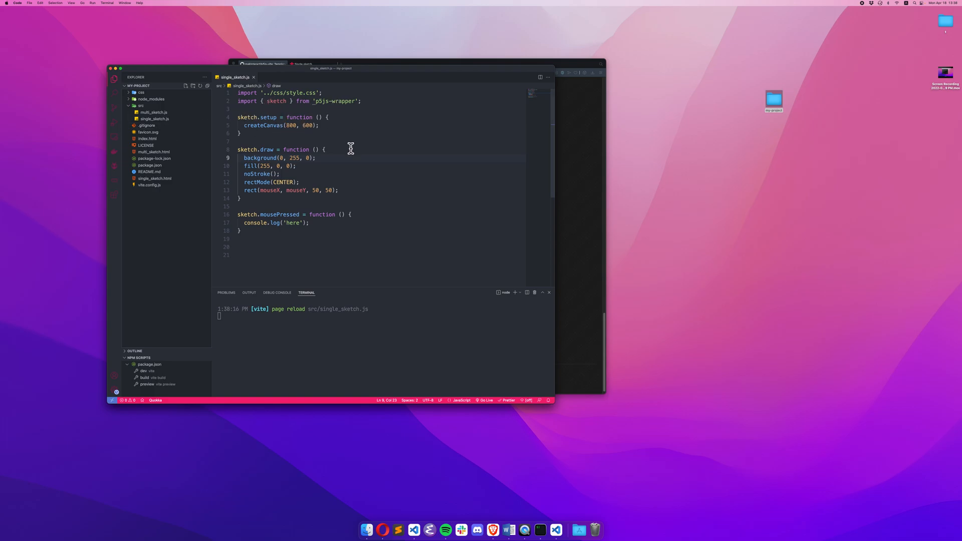